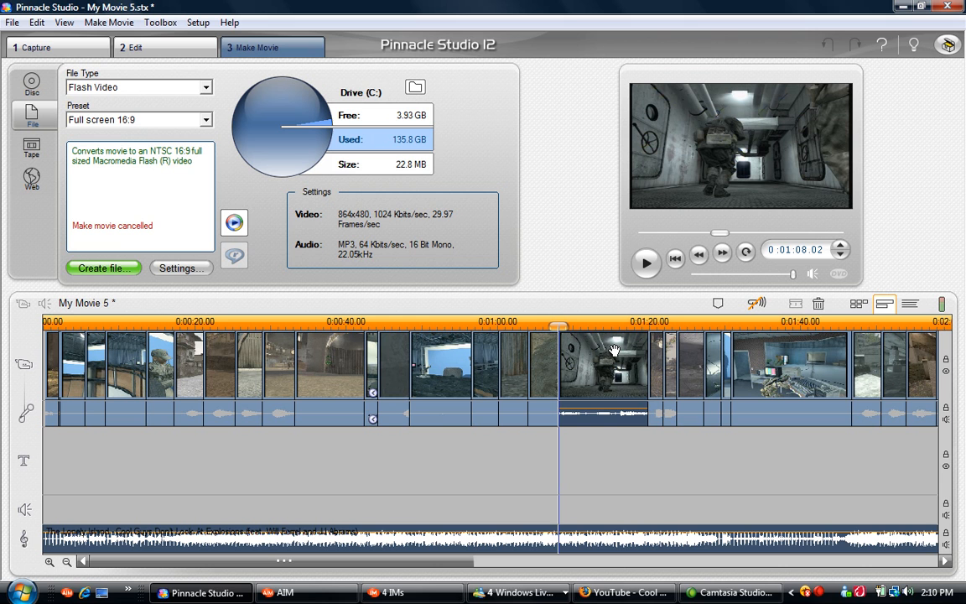
pyautogui.moveTo(124, 90)
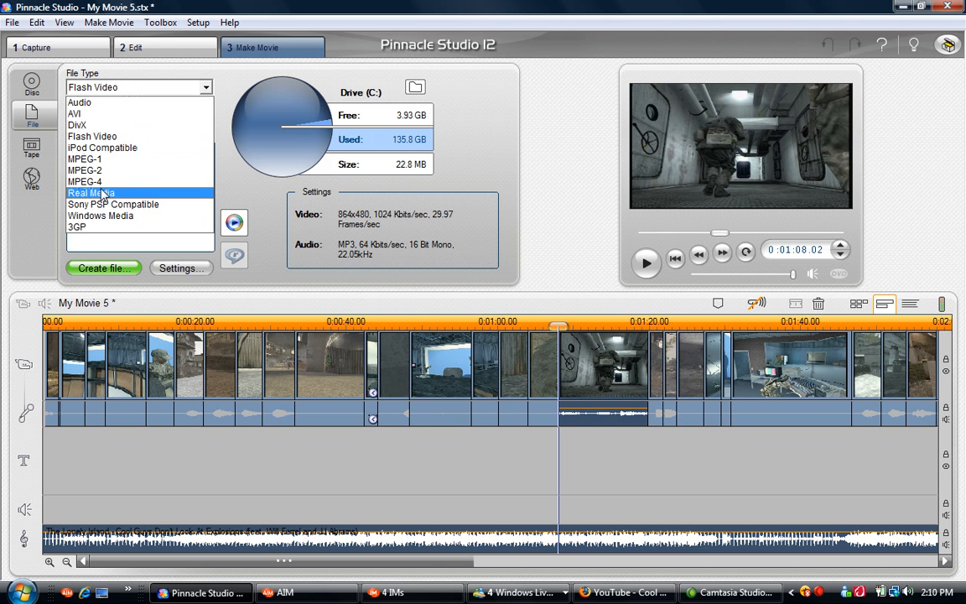
# Browse the output formats (Real Media, Windows Media, AVI, MPEG-4) and settle on Flash Video
pyautogui.click(91, 193)
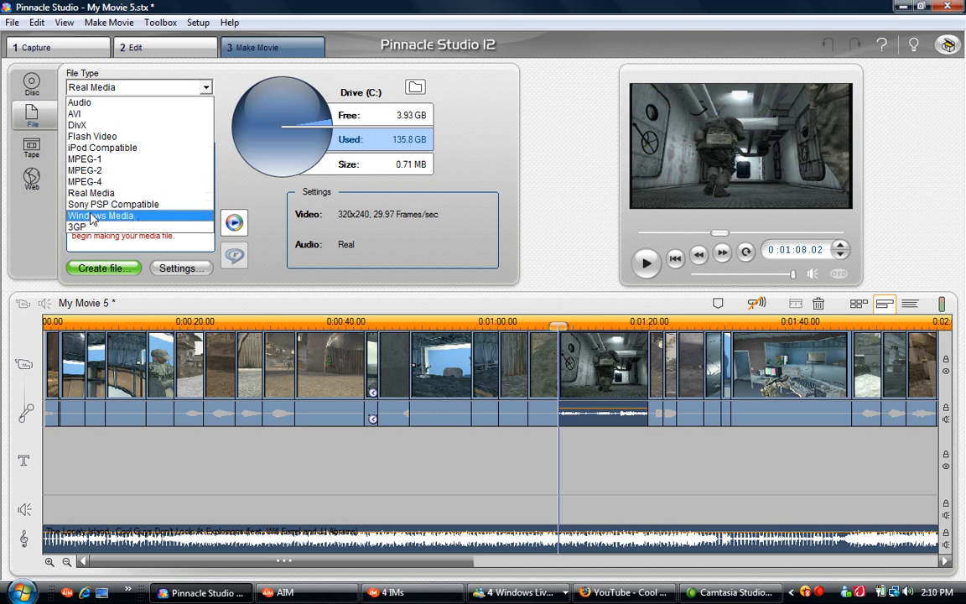
pyautogui.click(100, 215)
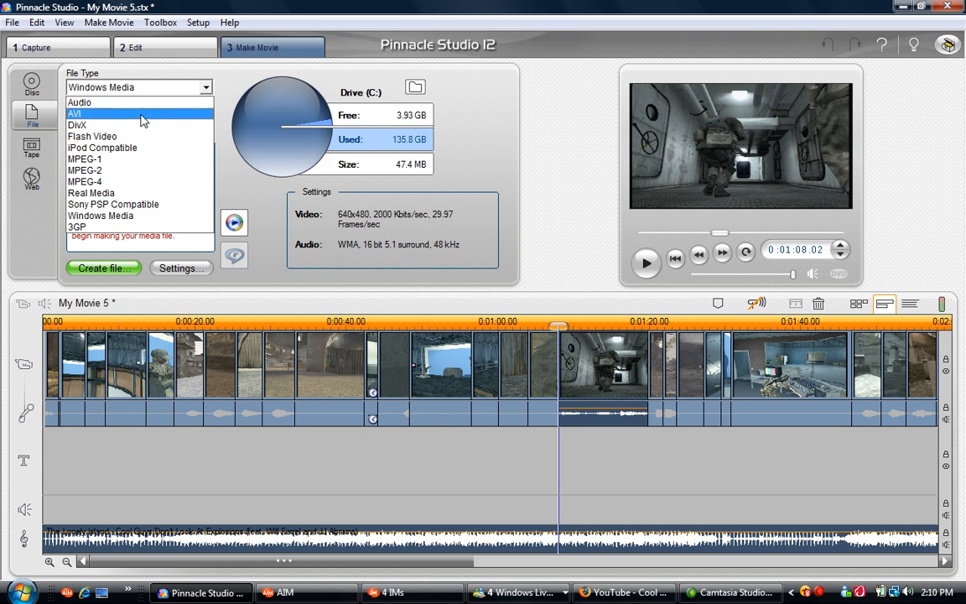
pyautogui.click(74, 113)
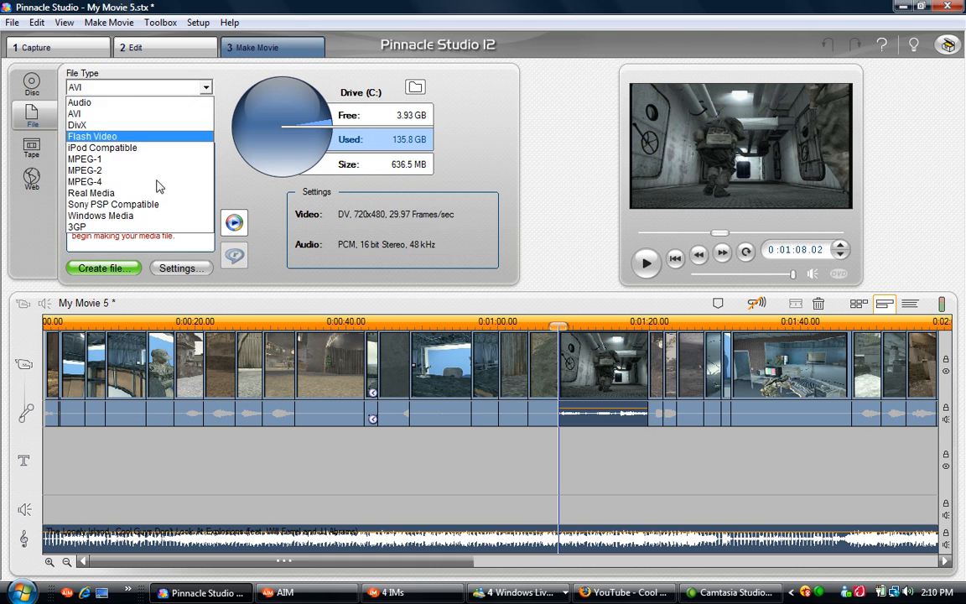
pyautogui.click(85, 181)
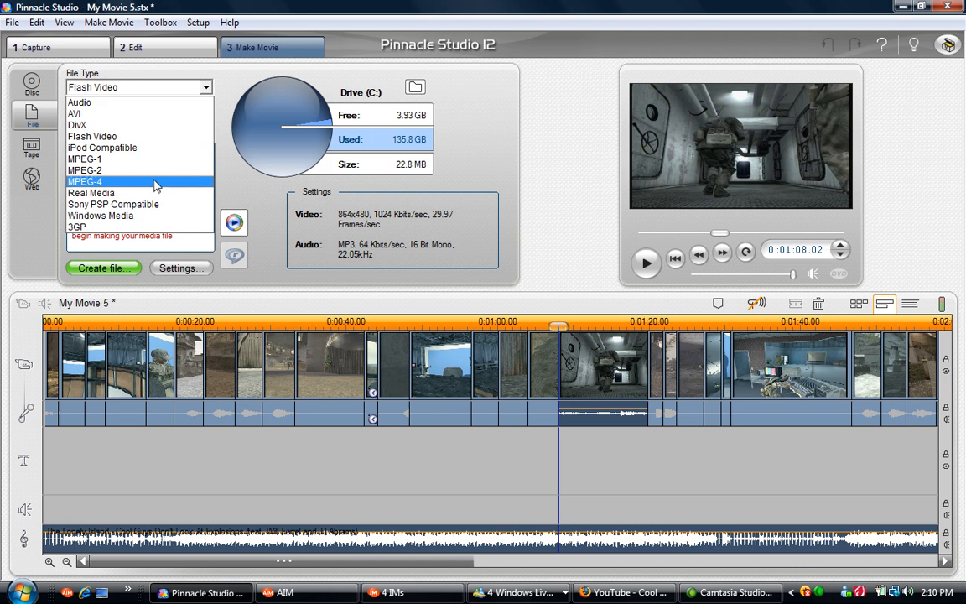
pyautogui.click(84, 181)
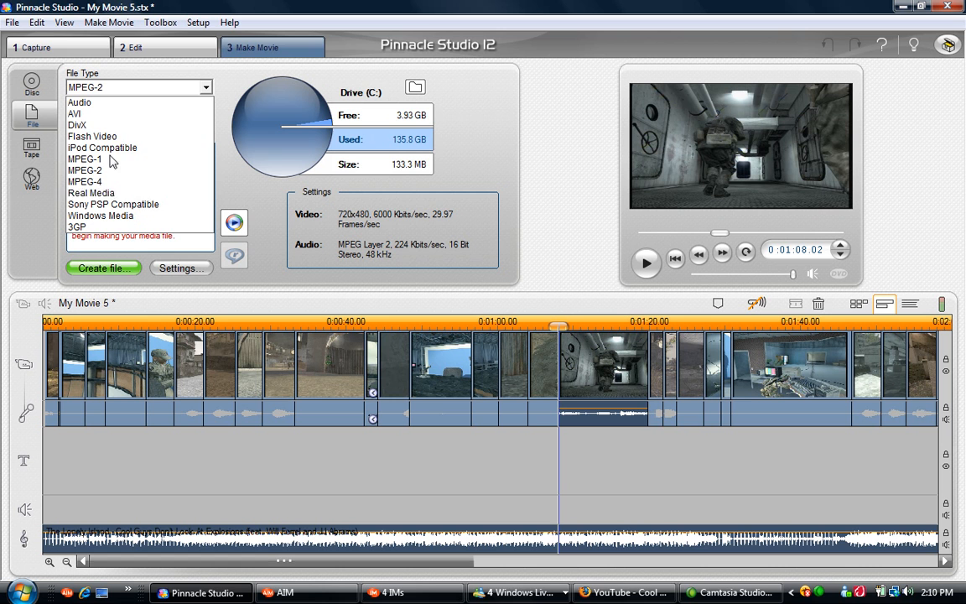
pyautogui.moveTo(76, 125)
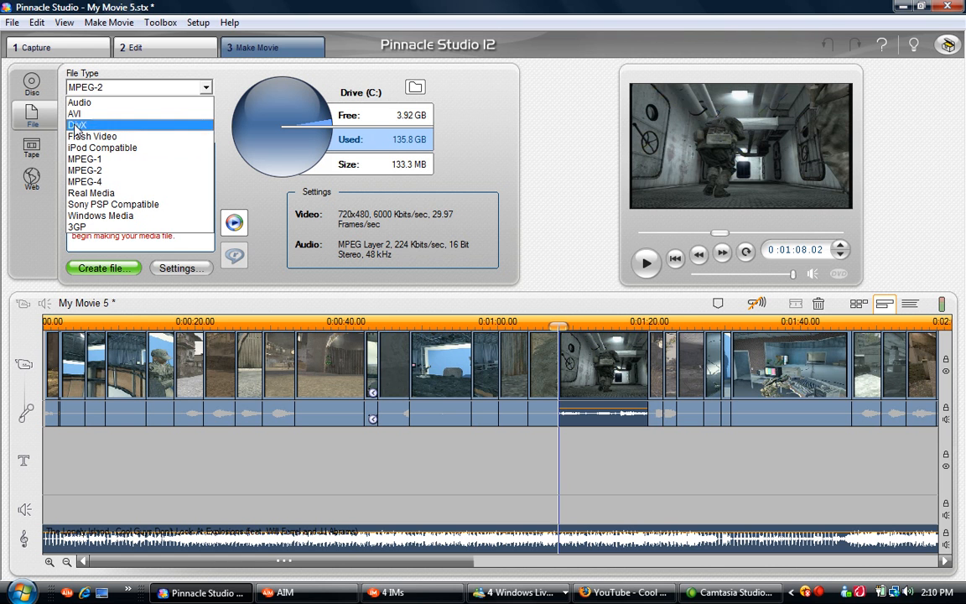
pyautogui.click(92, 135)
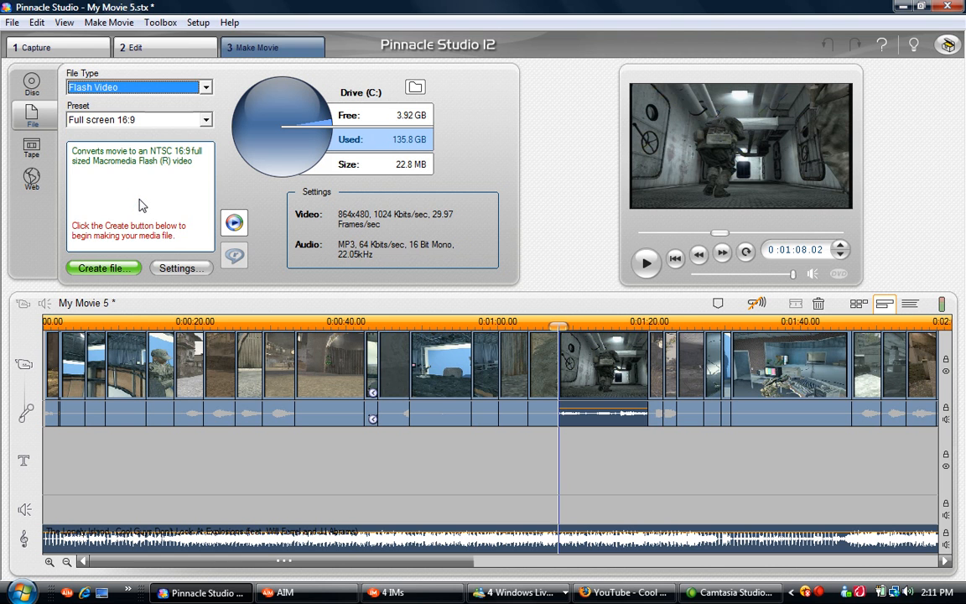
pyautogui.moveTo(428, 181)
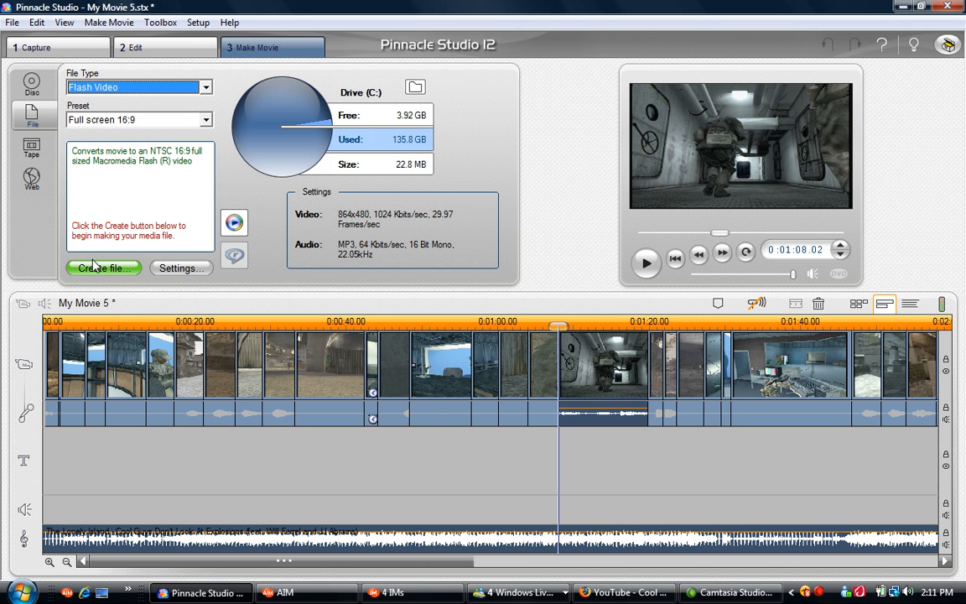
# Create the file as My Movie 5.flv on the Desktop, reaching the replace-file prompt
pyautogui.click(102, 268)
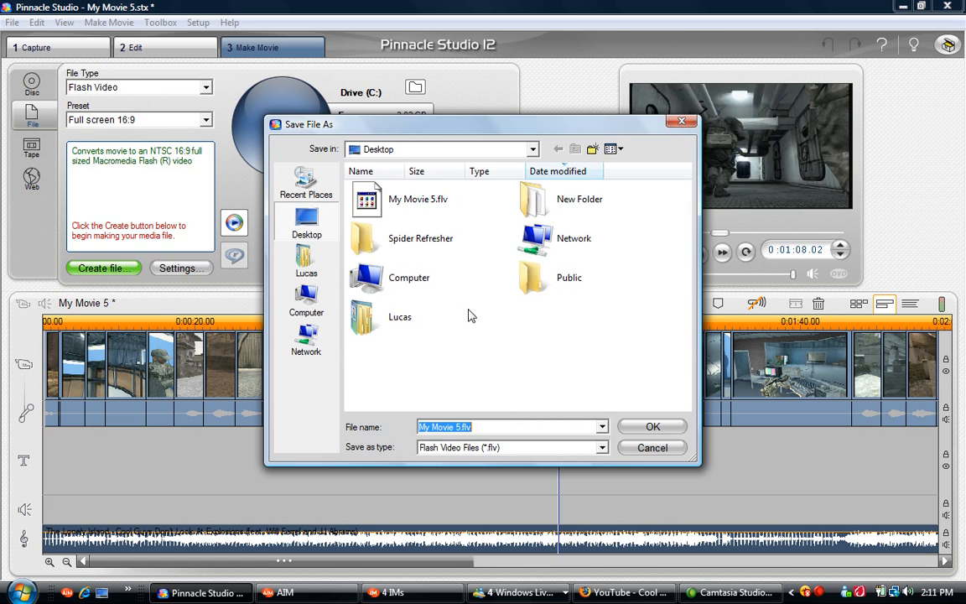
pyautogui.click(652, 426)
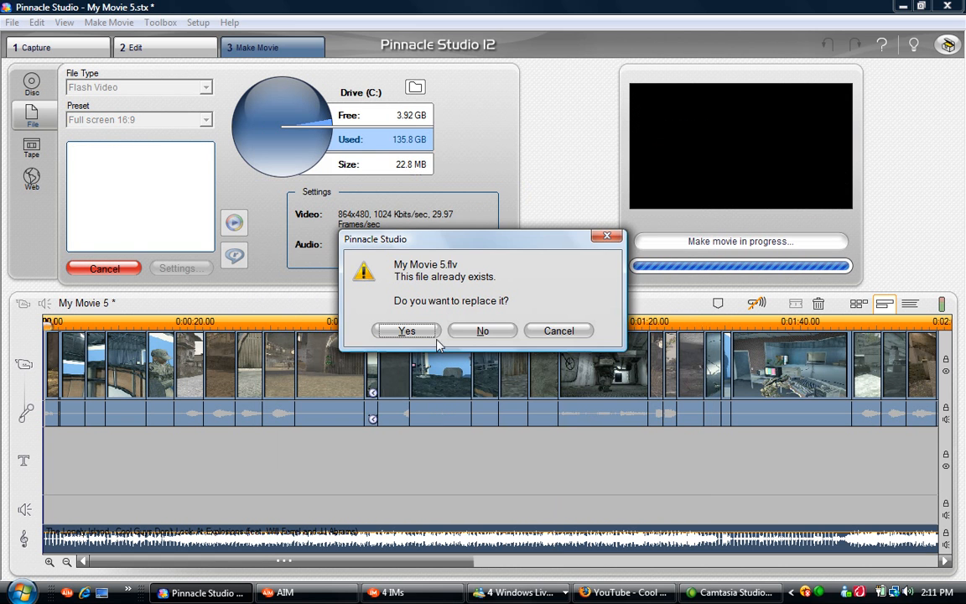
# Replace the existing My Movie 5.flv, let rendering run, then cancel it around frame 605 of 5256
pyautogui.click(406, 330)
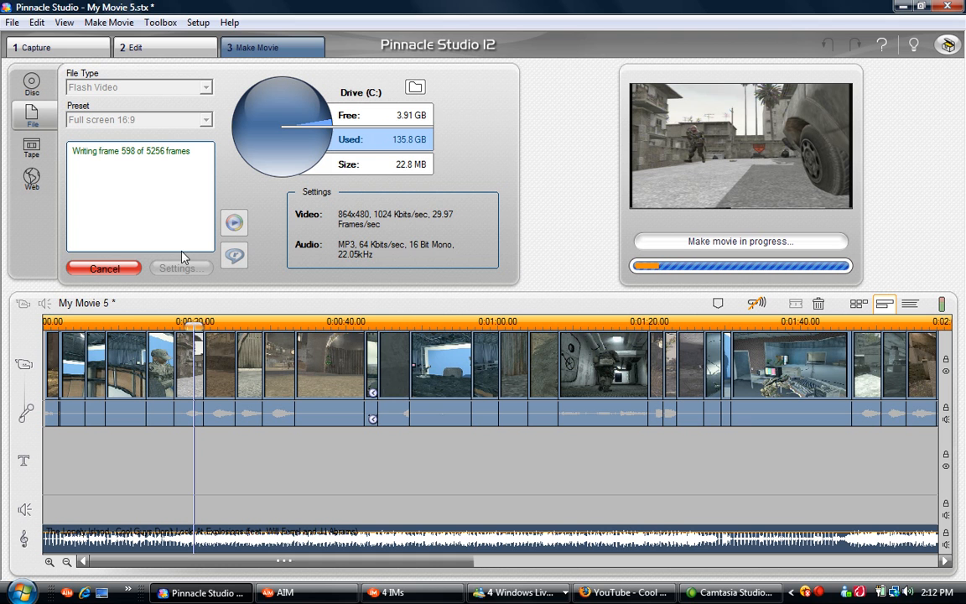
pyautogui.click(104, 268)
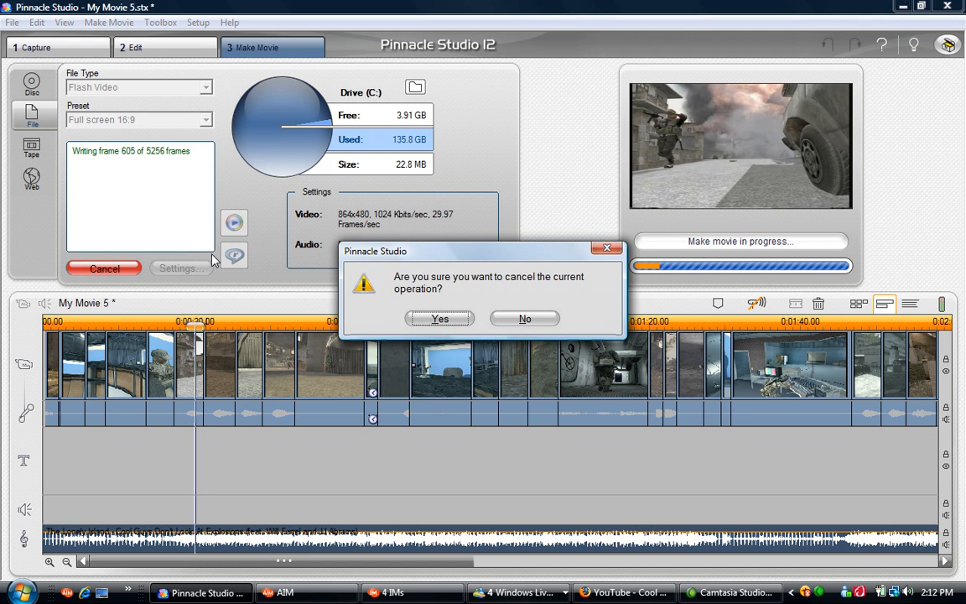
pyautogui.click(439, 318)
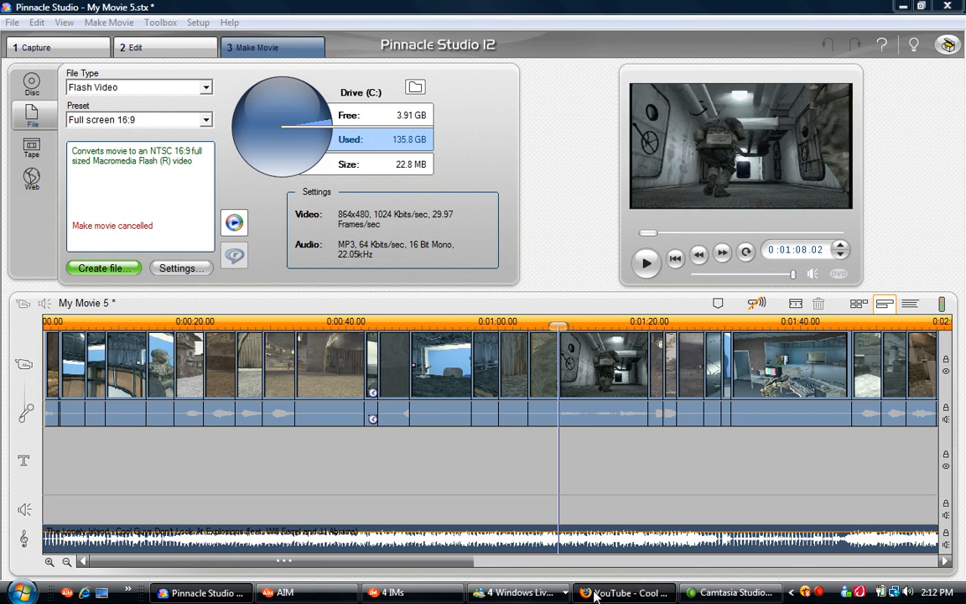
# Switch to Firefox and reach YouTube's Video File Upload page from the channel's video page
pyautogui.click(624, 593)
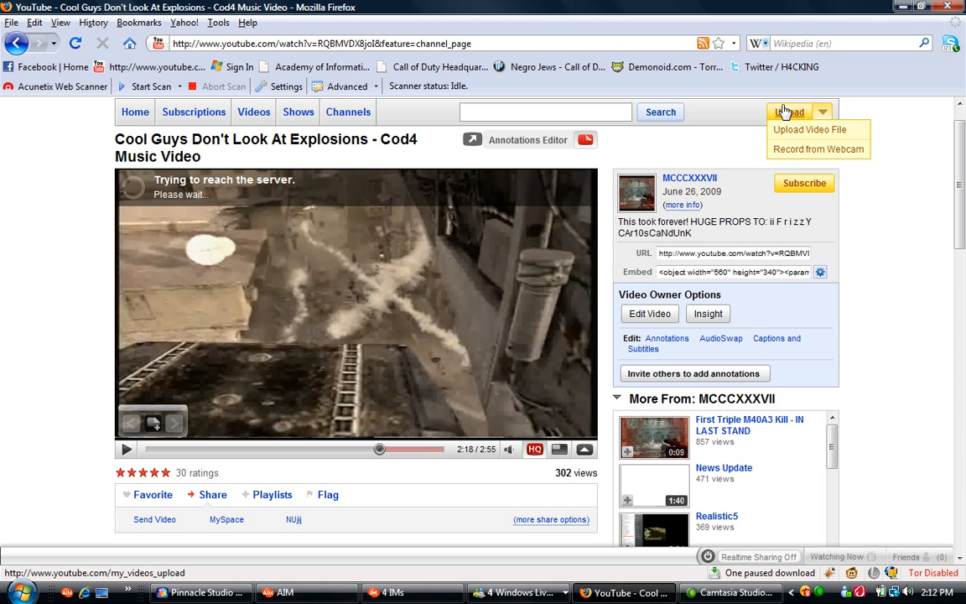
pyautogui.click(809, 129)
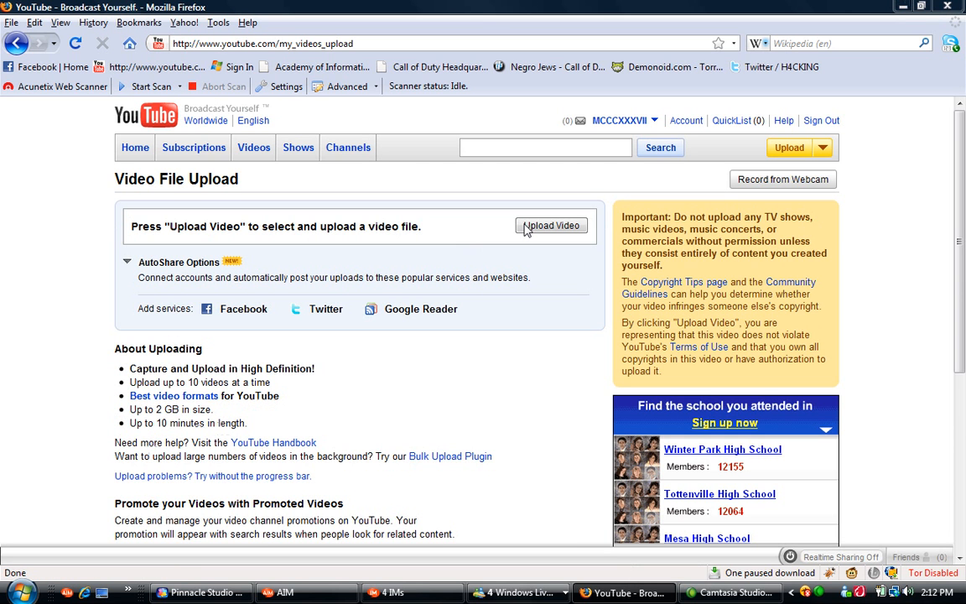
pyautogui.click(551, 226)
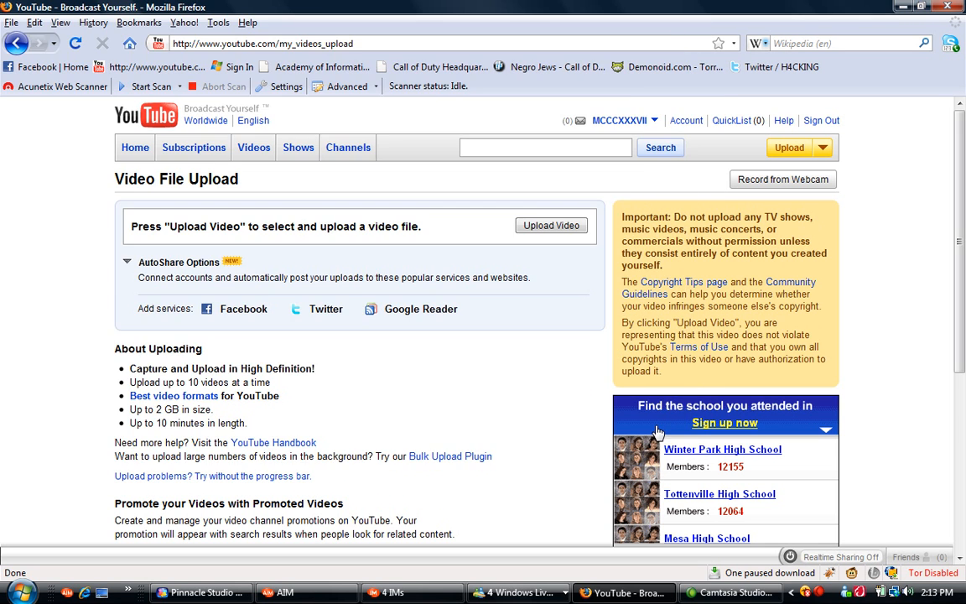
# Choose My Movie 5.flv for upload, then cancel it so the upload is marked failed
pyautogui.click(551, 225)
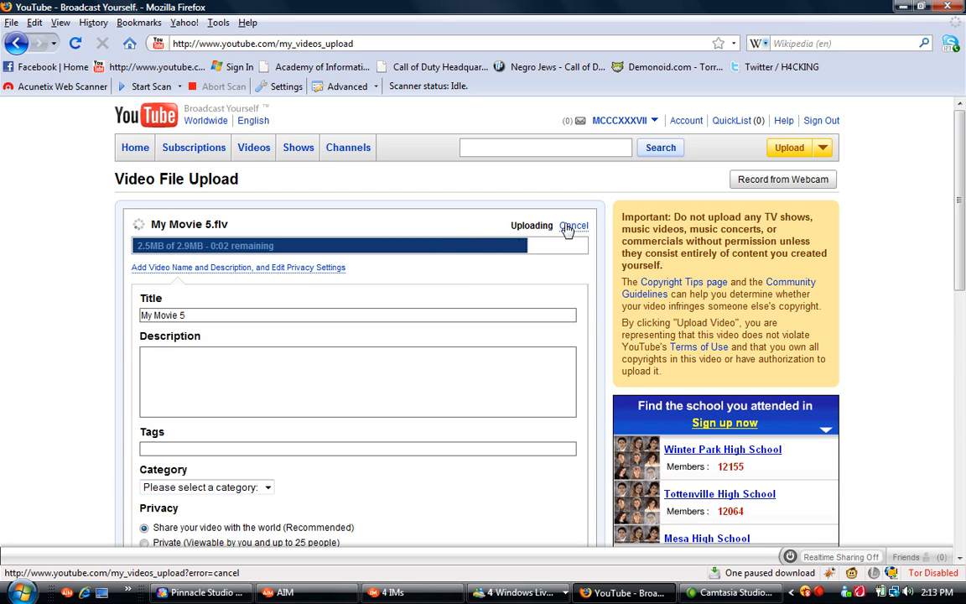
pyautogui.click(573, 226)
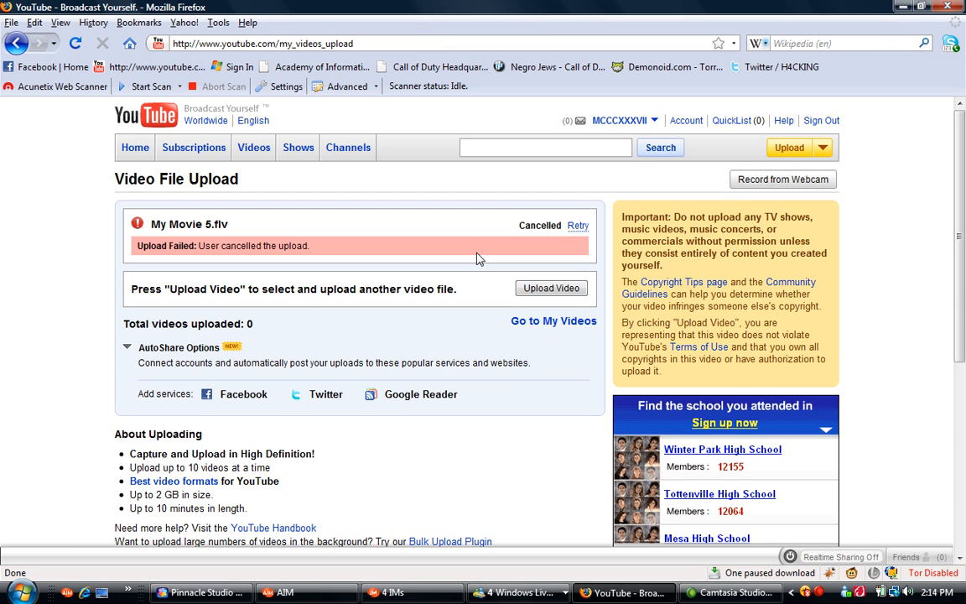
pyautogui.rightClick(820, 596)
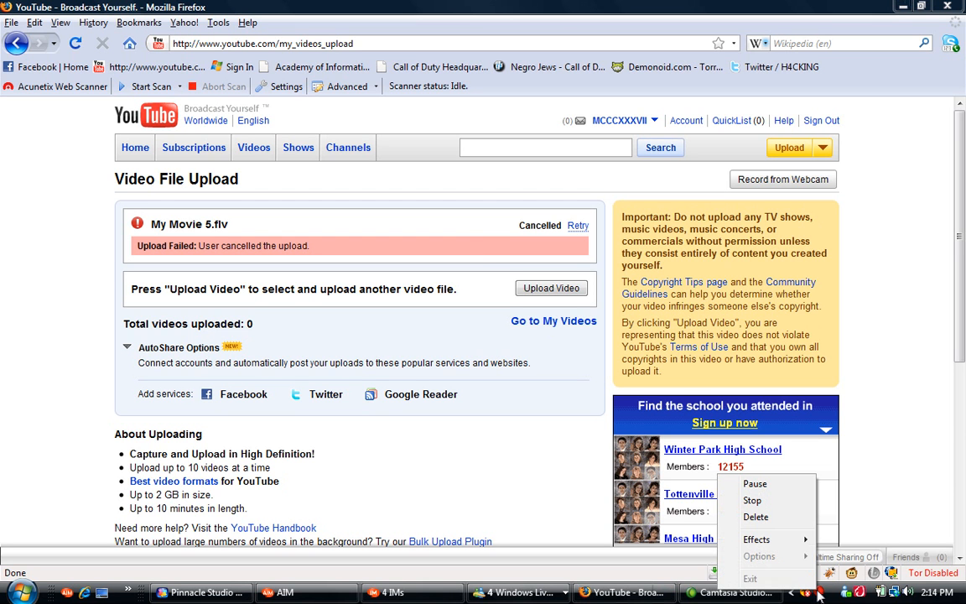